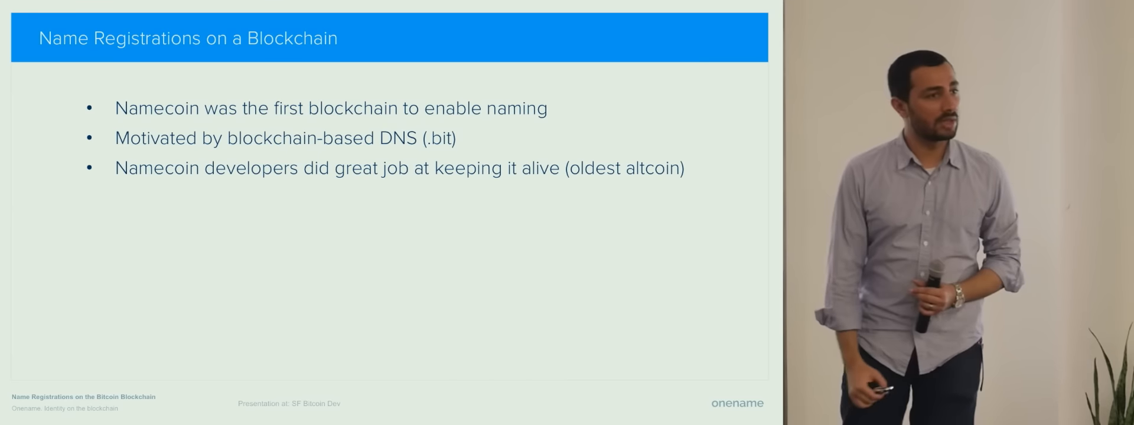
{"action": "key", "text": "Right"}
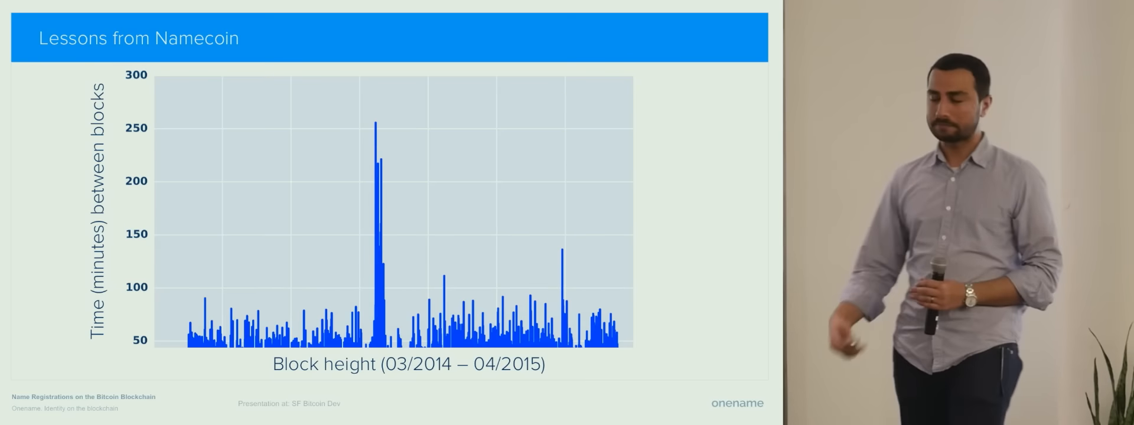
{"action": "key", "text": "Right"}
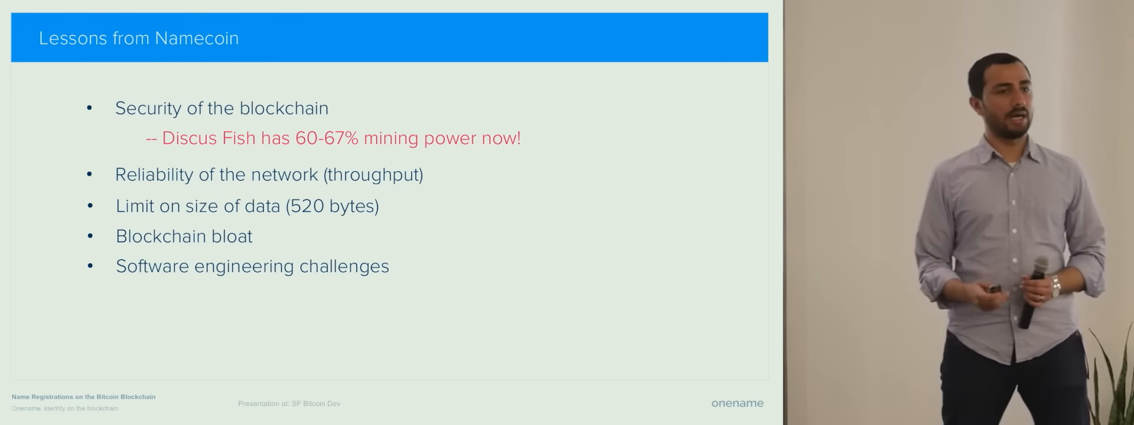
{"action": "key", "text": "Right"}
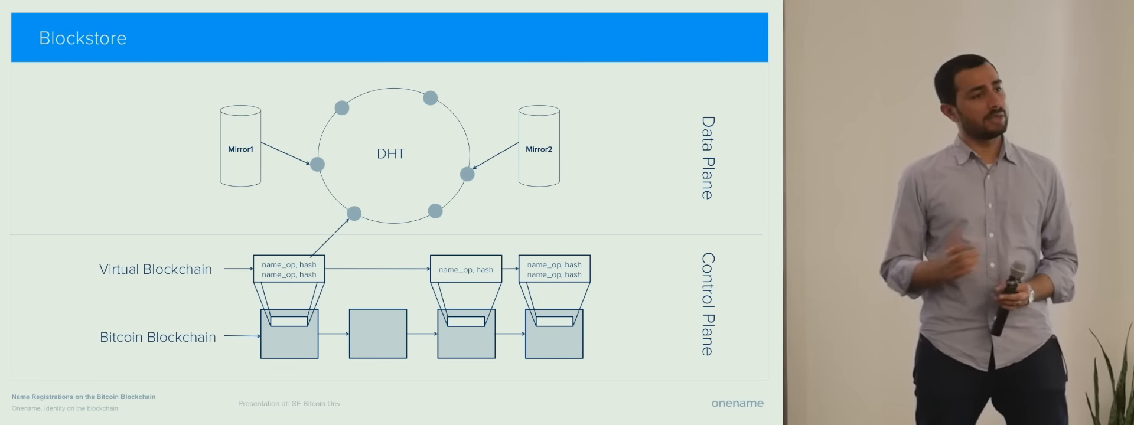
{"action": "key", "text": "Right"}
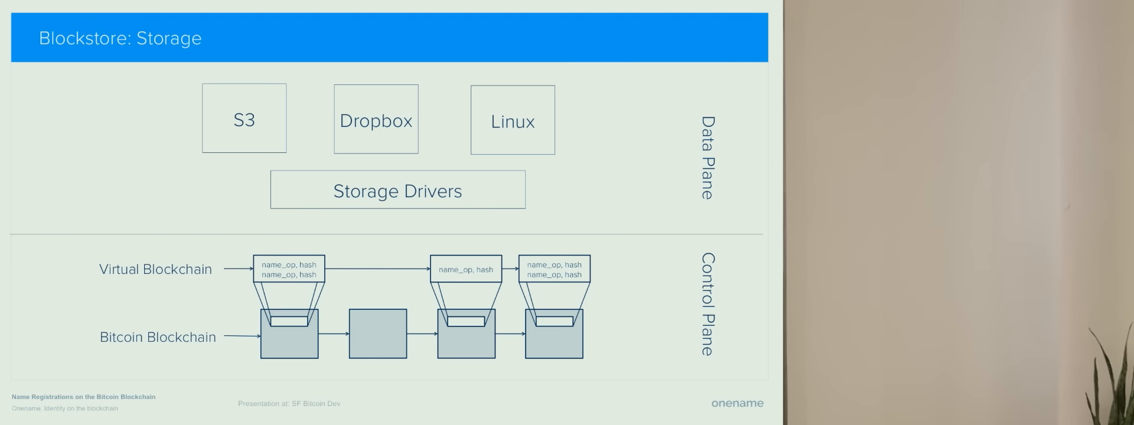
{"action": "key", "text": "Right"}
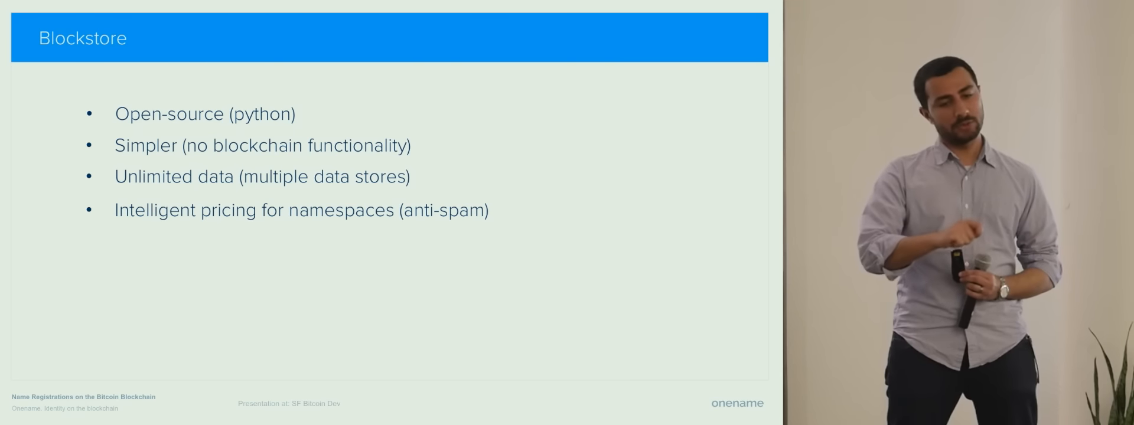